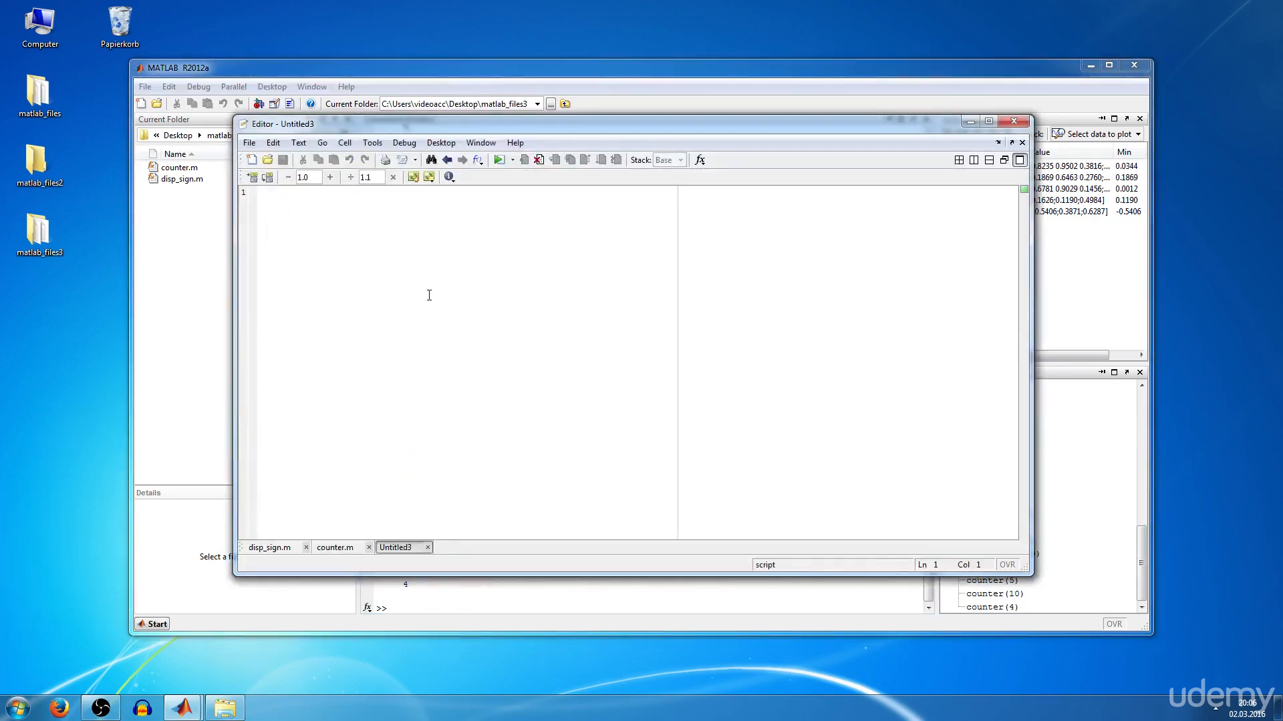
Type the header 'function [a,b] = mycalculator(c,d)' on line 1 of the new script.
{"action": "type", "text": "function"}
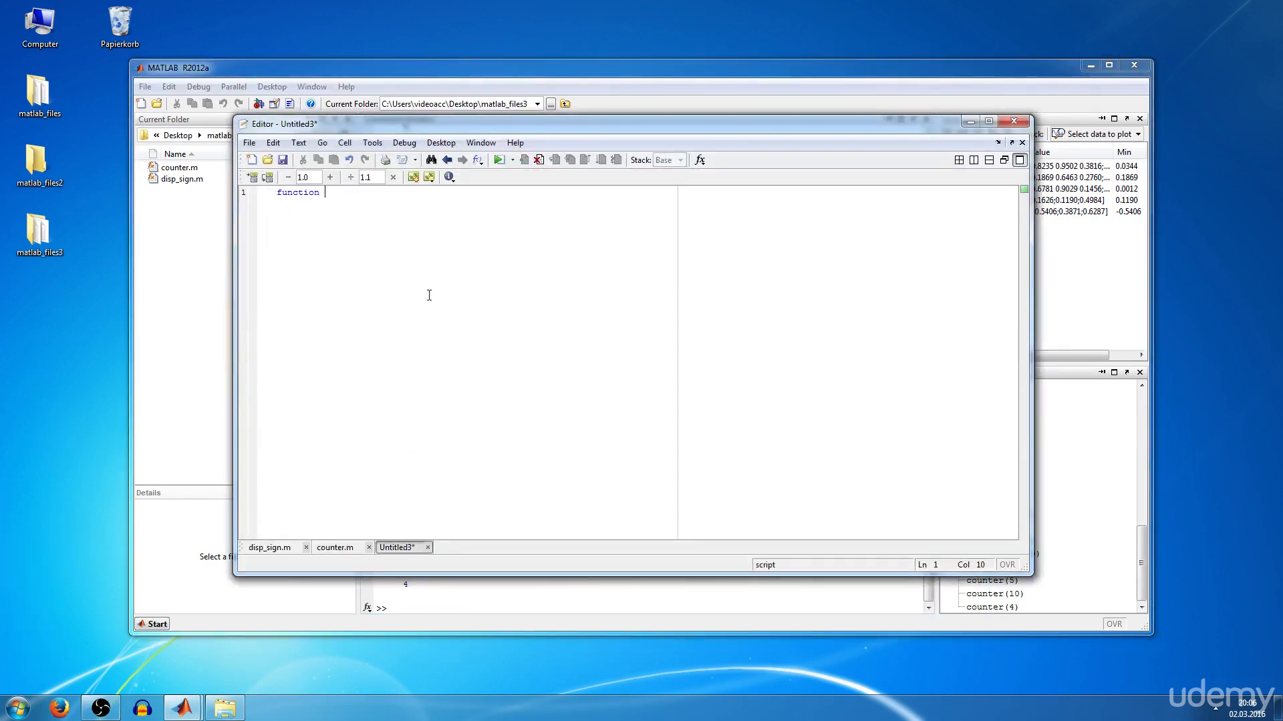
{"action": "type", "text": "["}
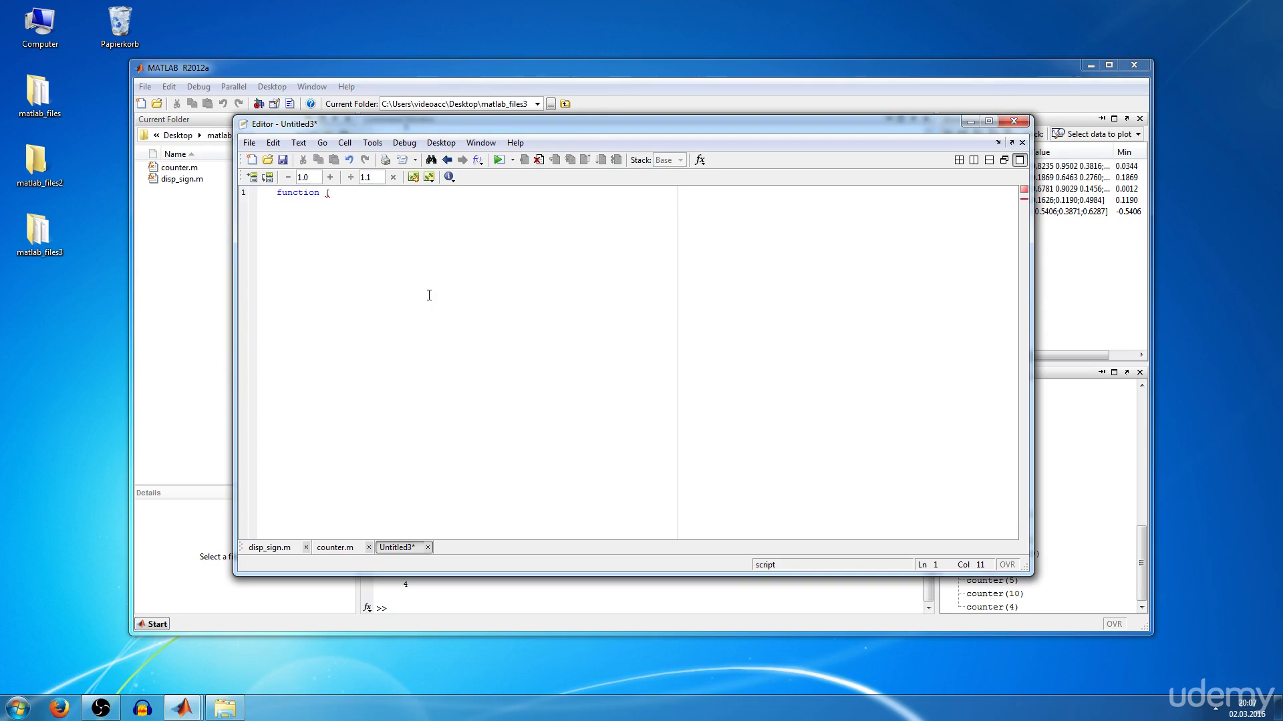
{"action": "type", "text": "a"}
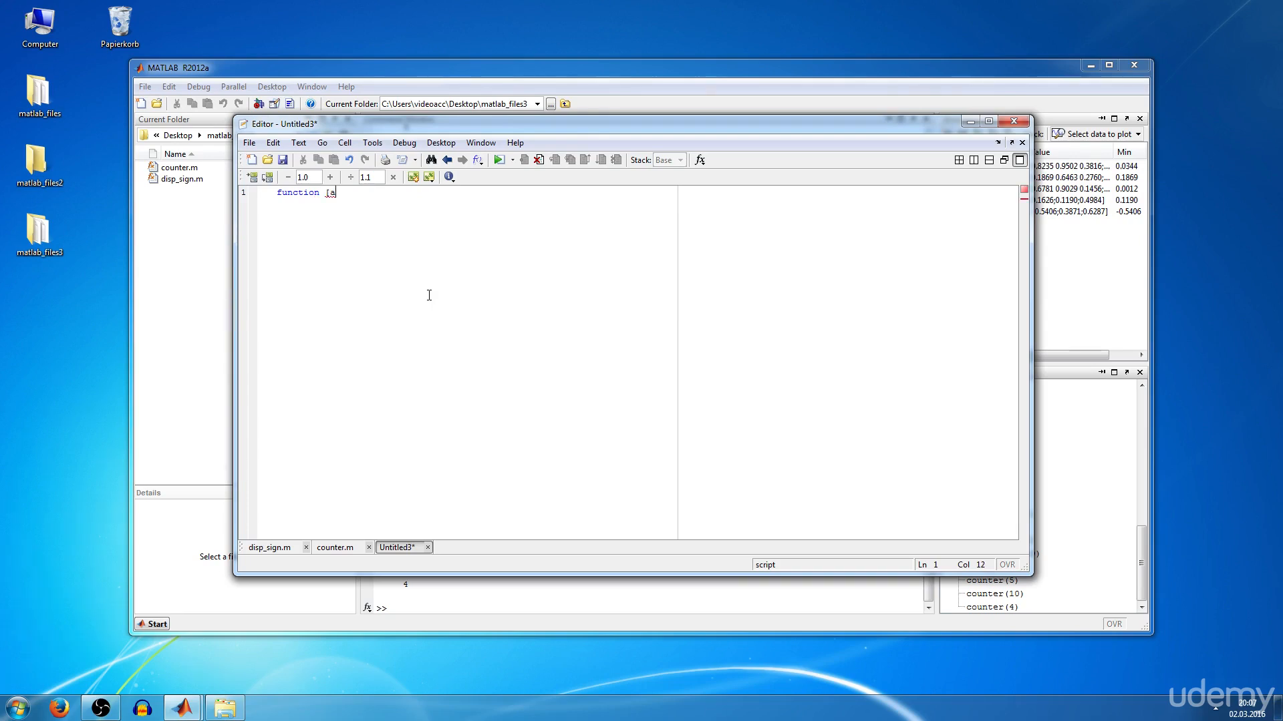
{"action": "type", "text": ",b] = m"}
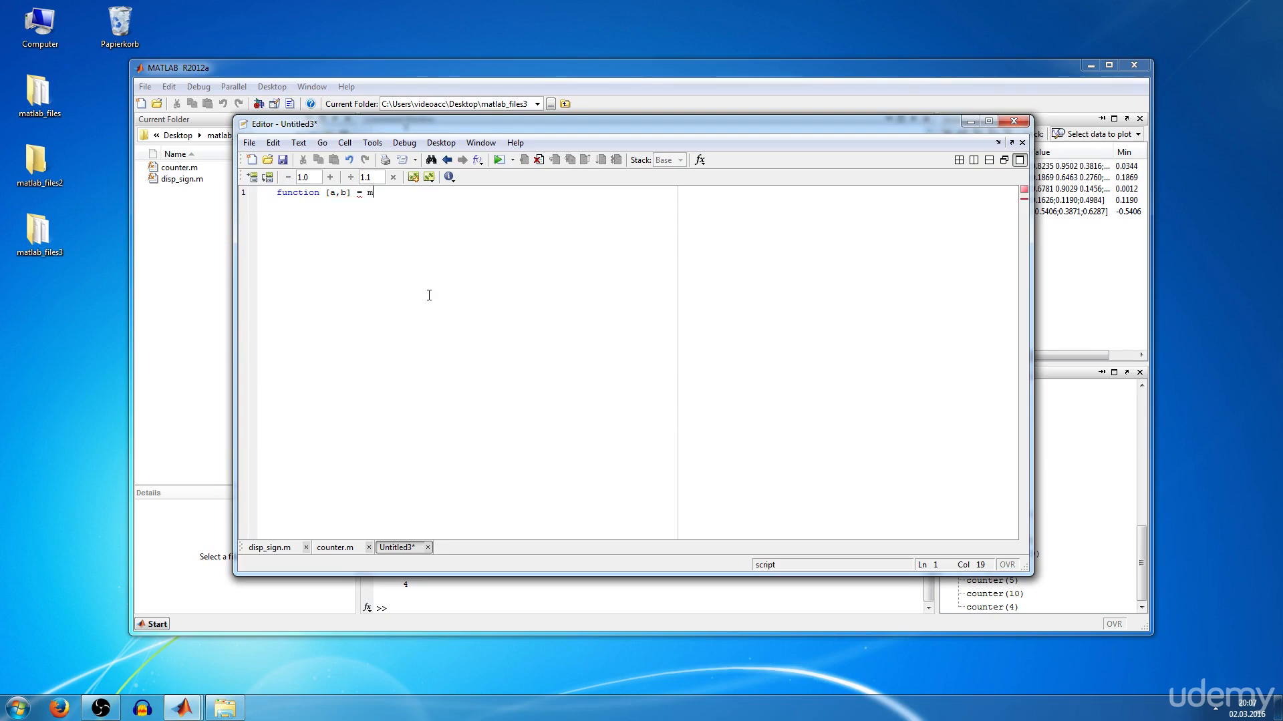
{"action": "type", "text": "ycal"}
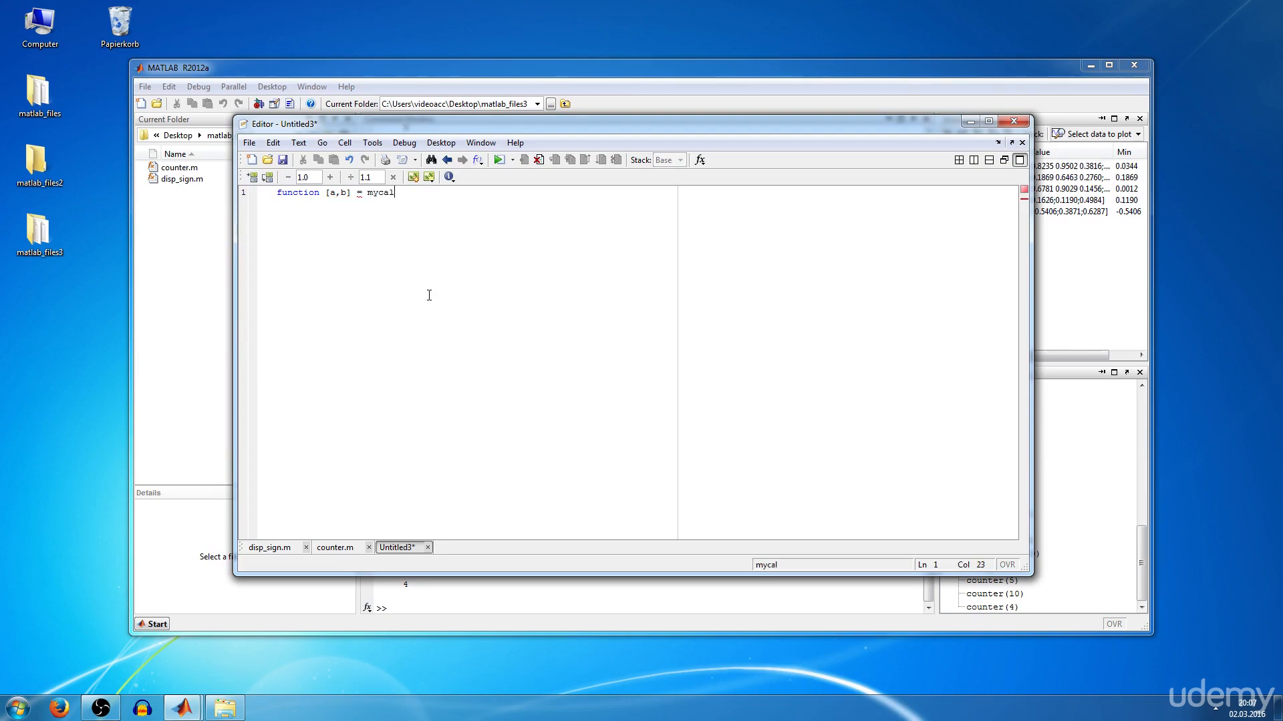
{"action": "type", "text": "culator"}
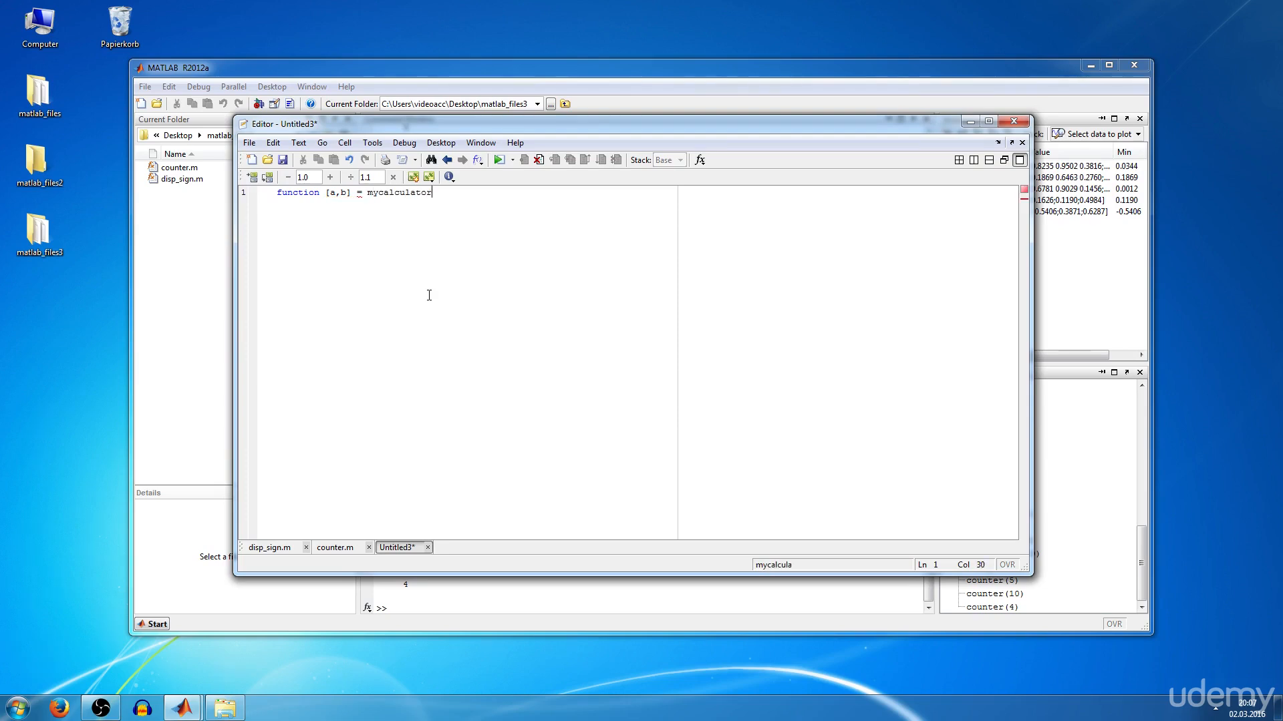
{"action": "type", "text": "("}
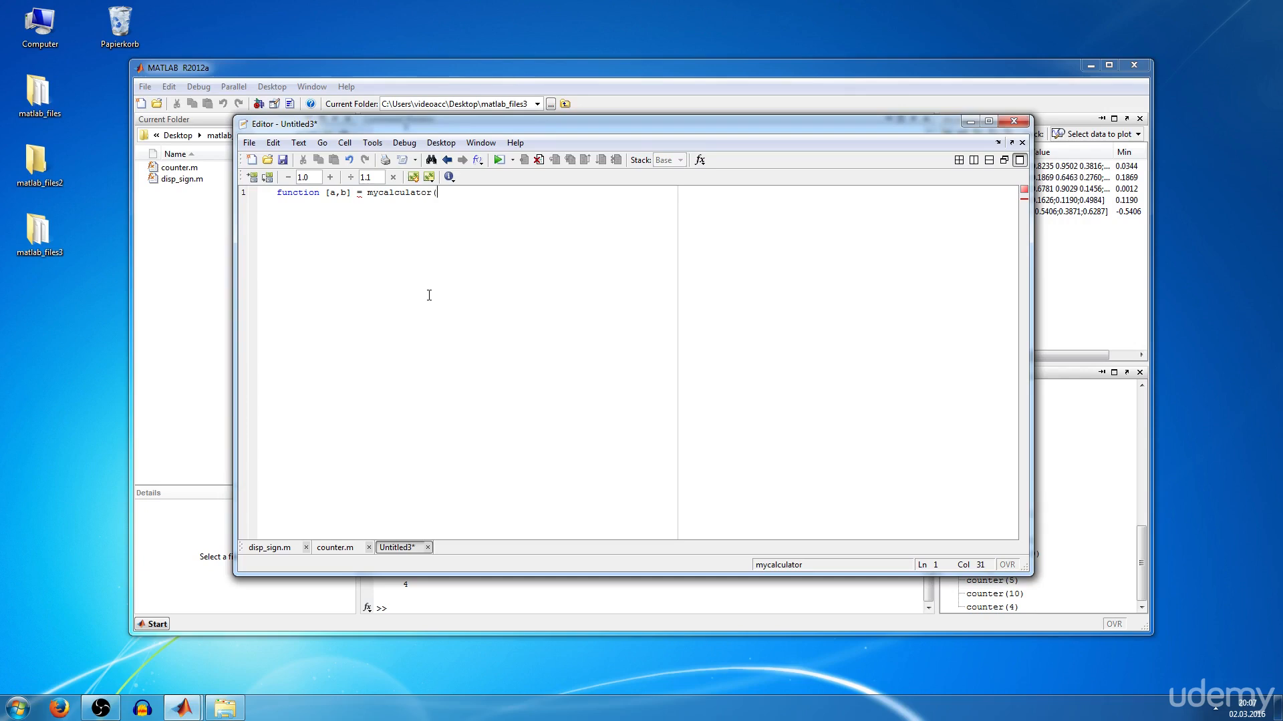
{"action": "type", "text": "c,"}
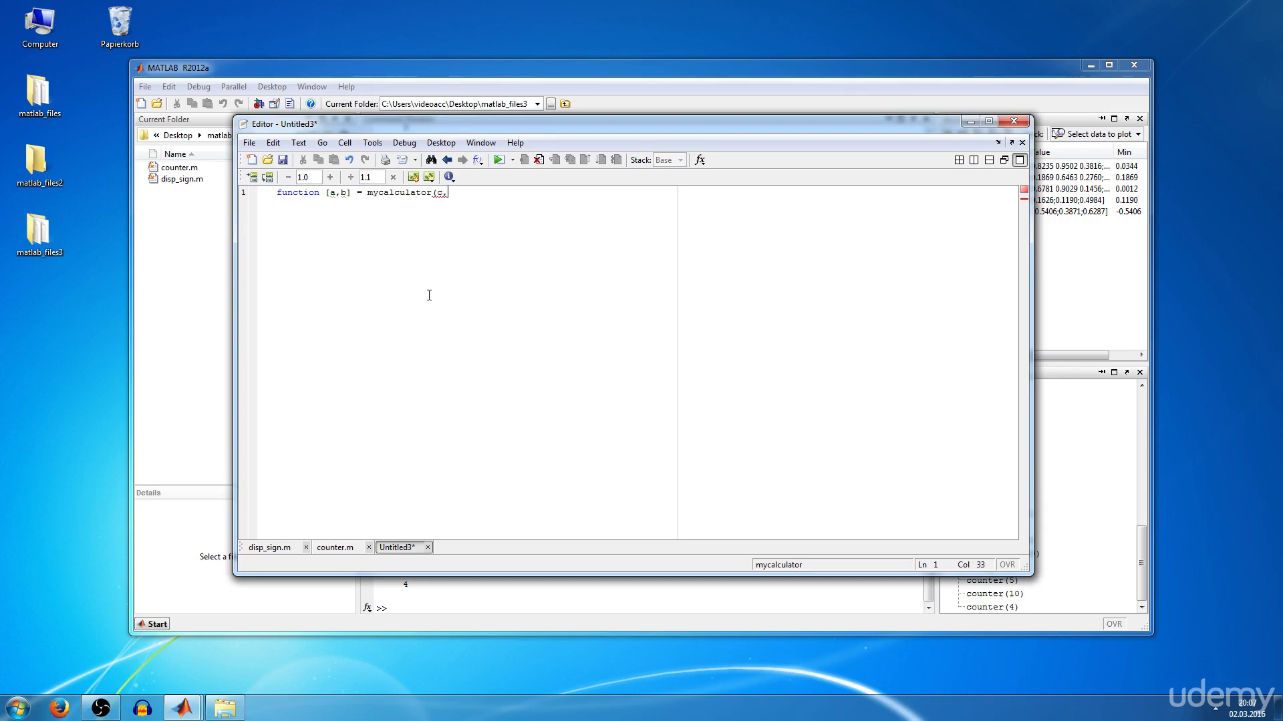
{"action": "type", "text": "d"}
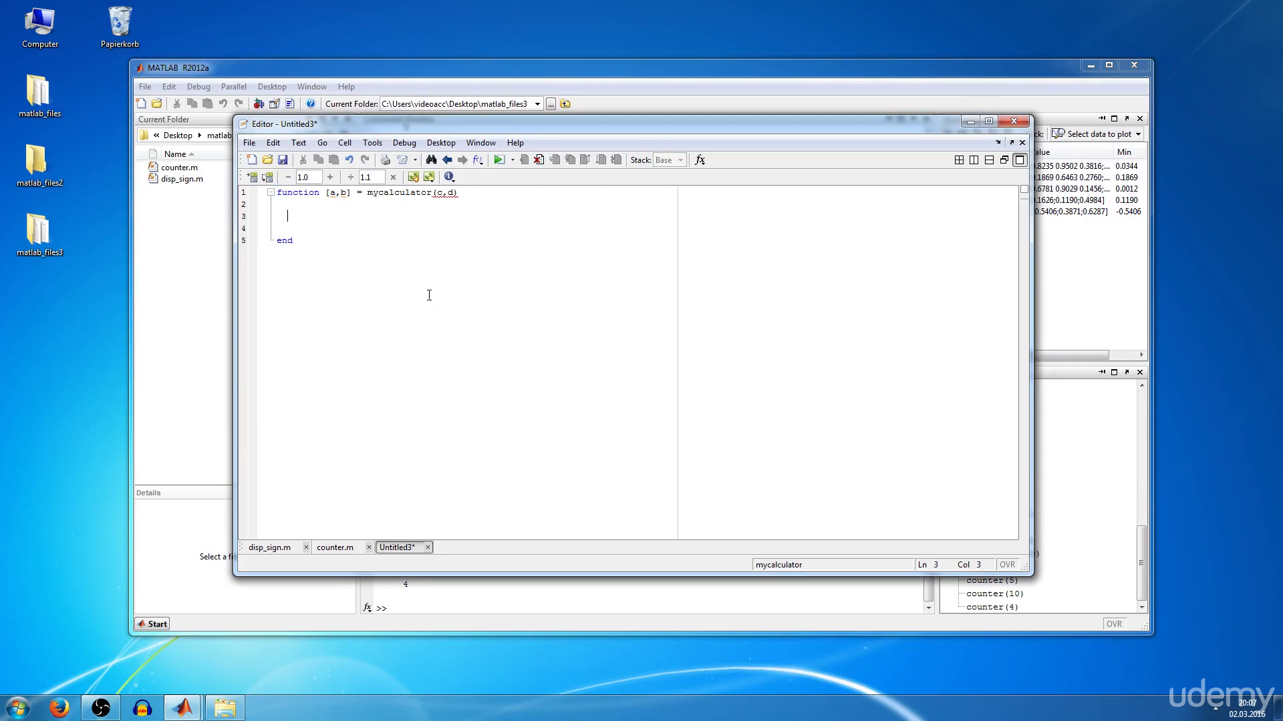
Write the body lines 'a = c+d;' and 'b = c*d;' inside the function.
{"action": "type", "text": "a ="}
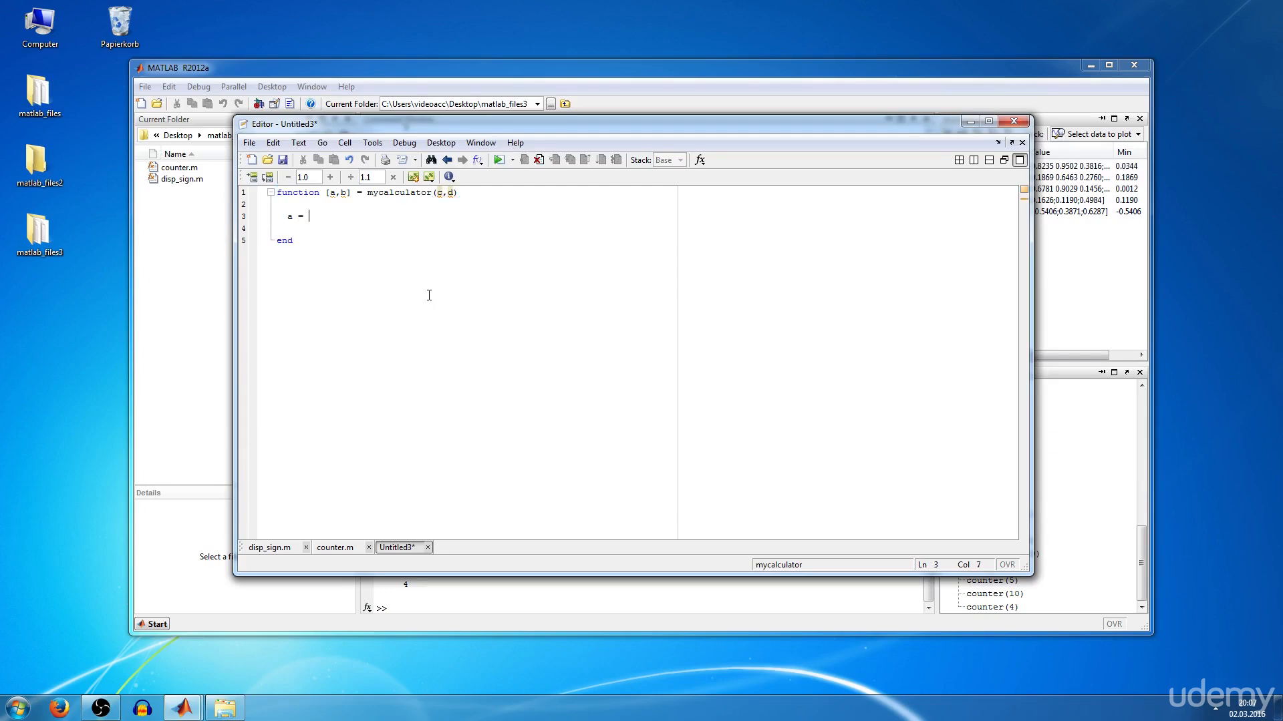
{"action": "type", "text": "c+d"}
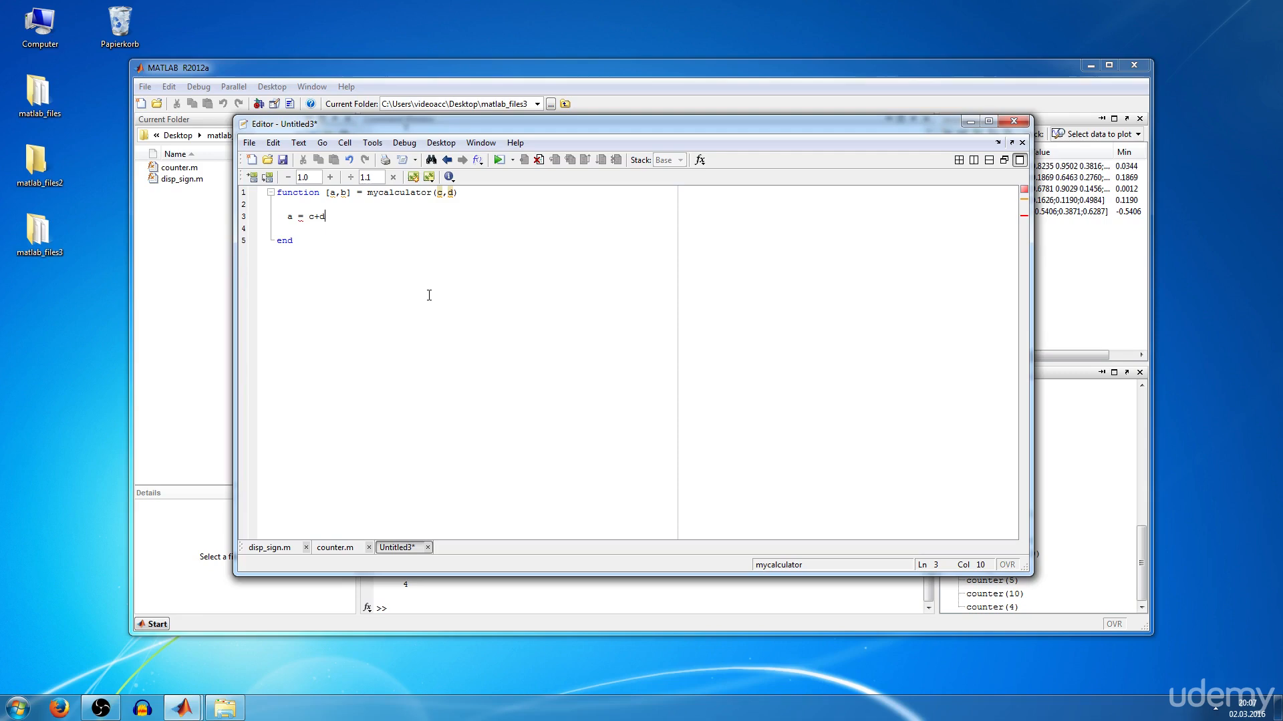
{"action": "type", "text": ";"}
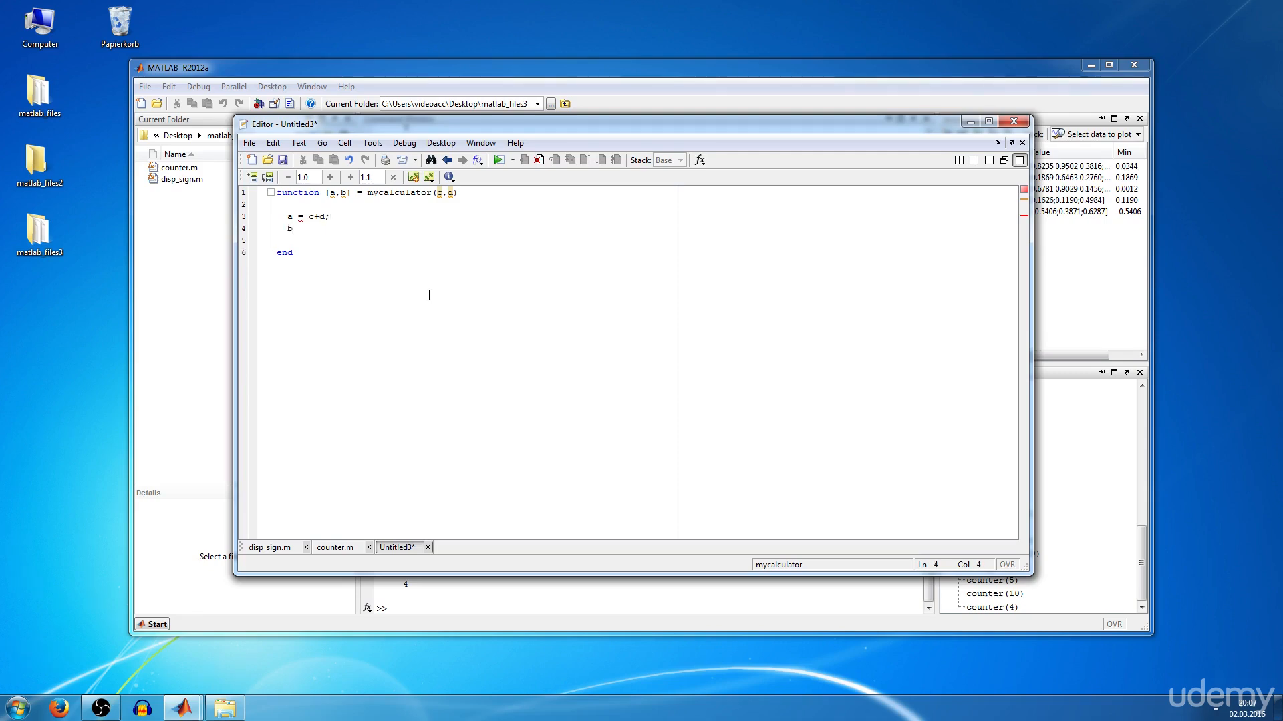
{"action": "type", "text": "= c"}
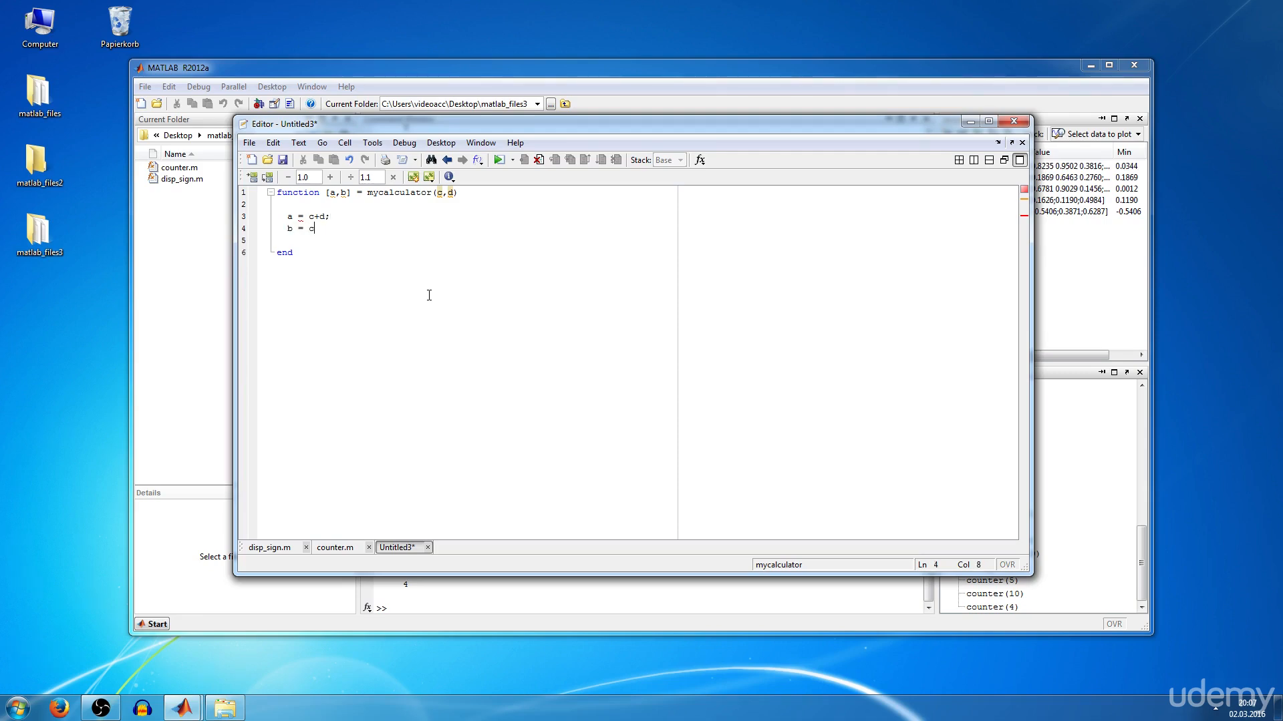
{"action": "type", "text": "*d;"}
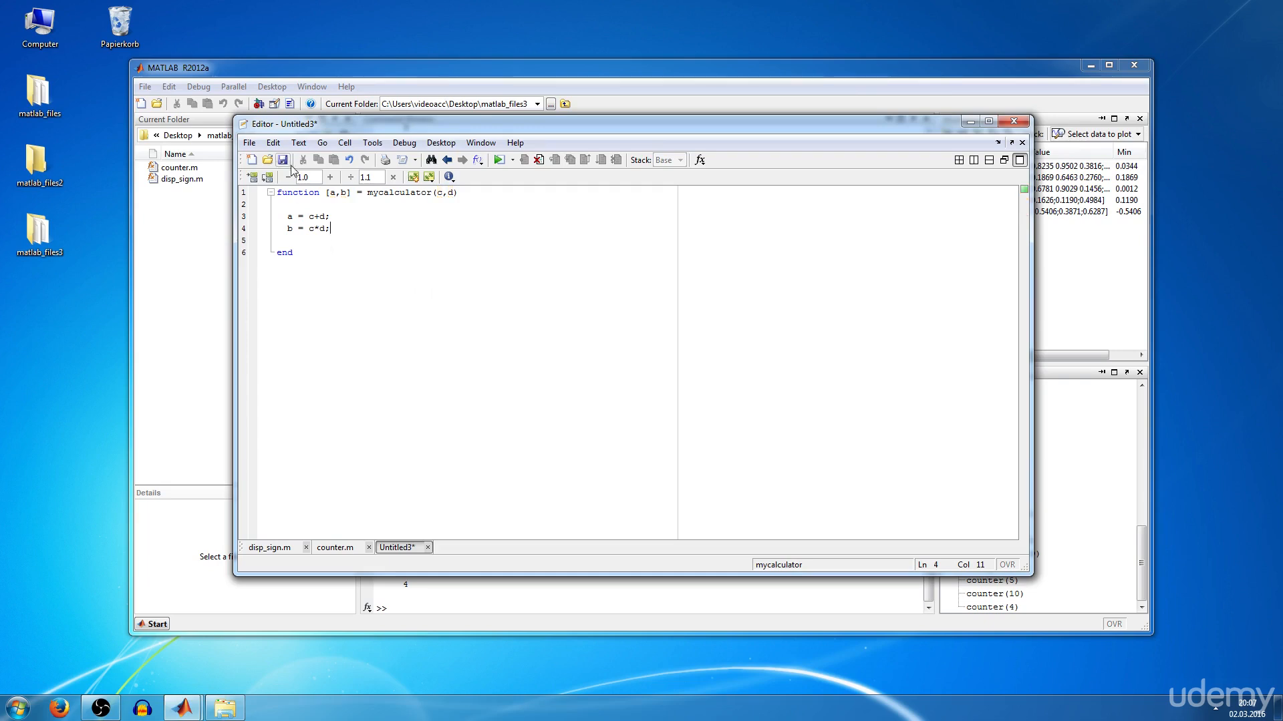
Save the file as mycalculator.m and close the Editor.
{"action": "left_click", "coordinate": [283, 159]}
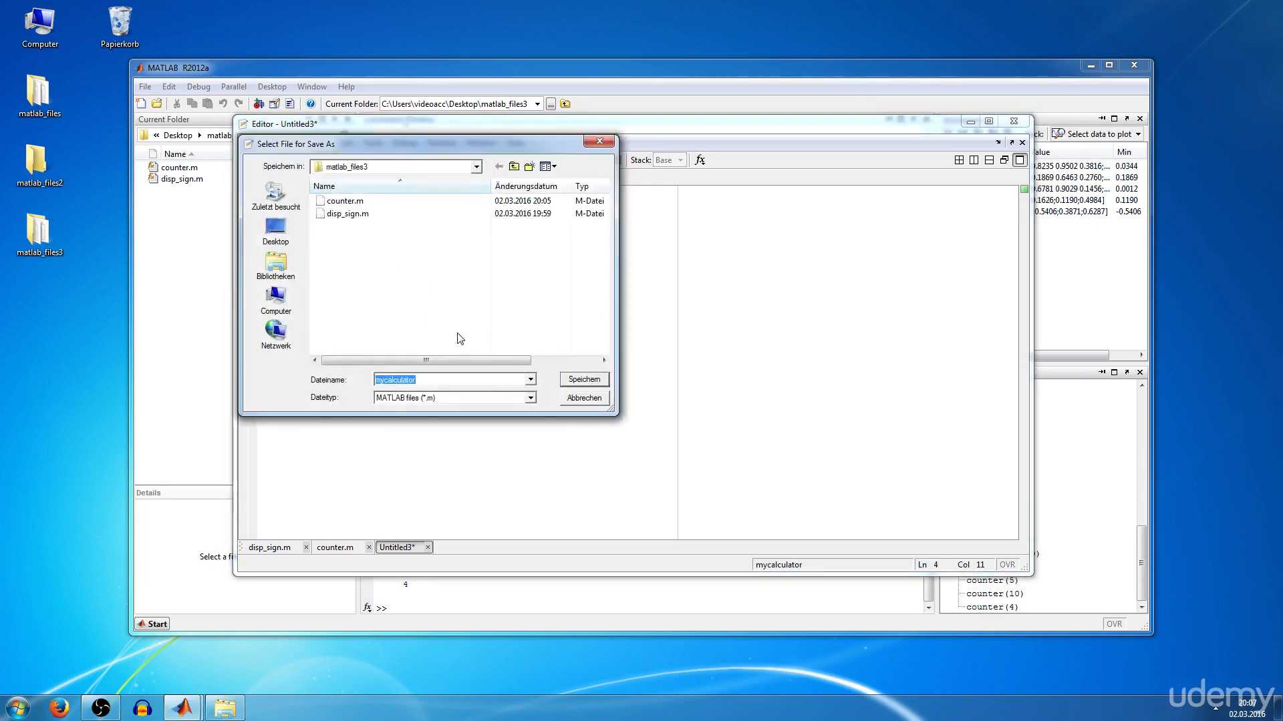
{"action": "left_click", "coordinate": [583, 379]}
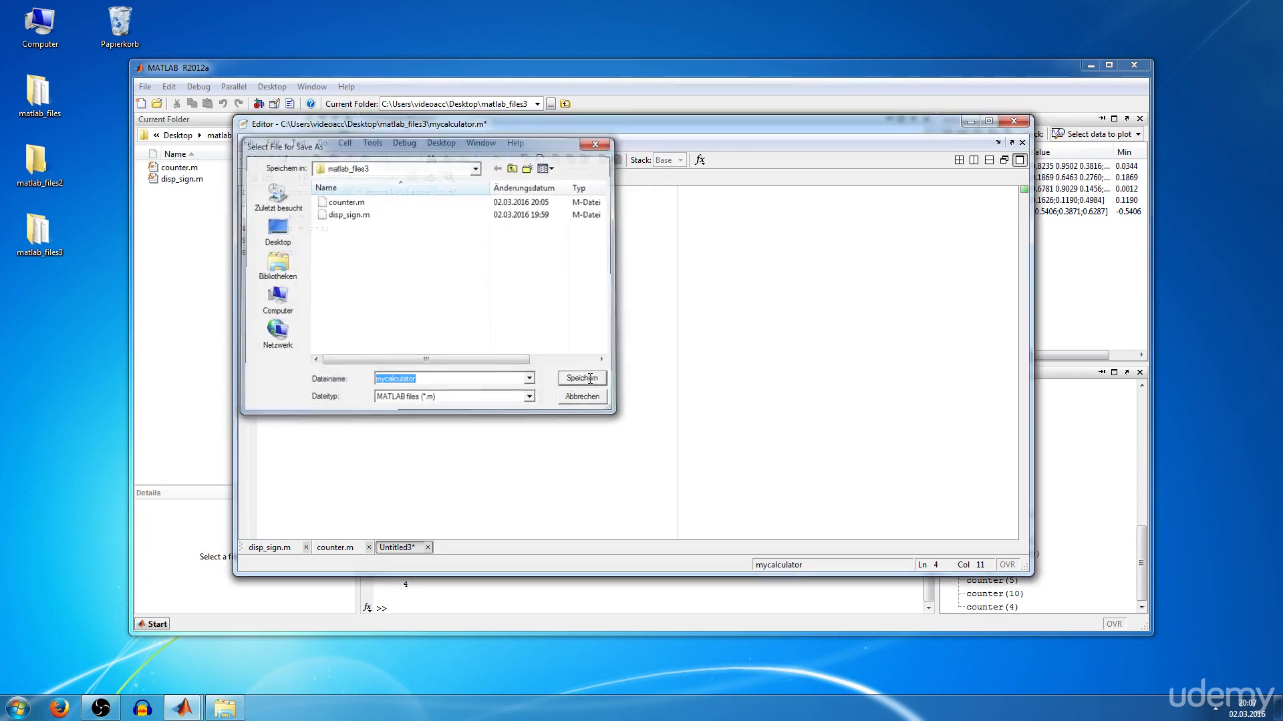
{"action": "left_click", "coordinate": [581, 378]}
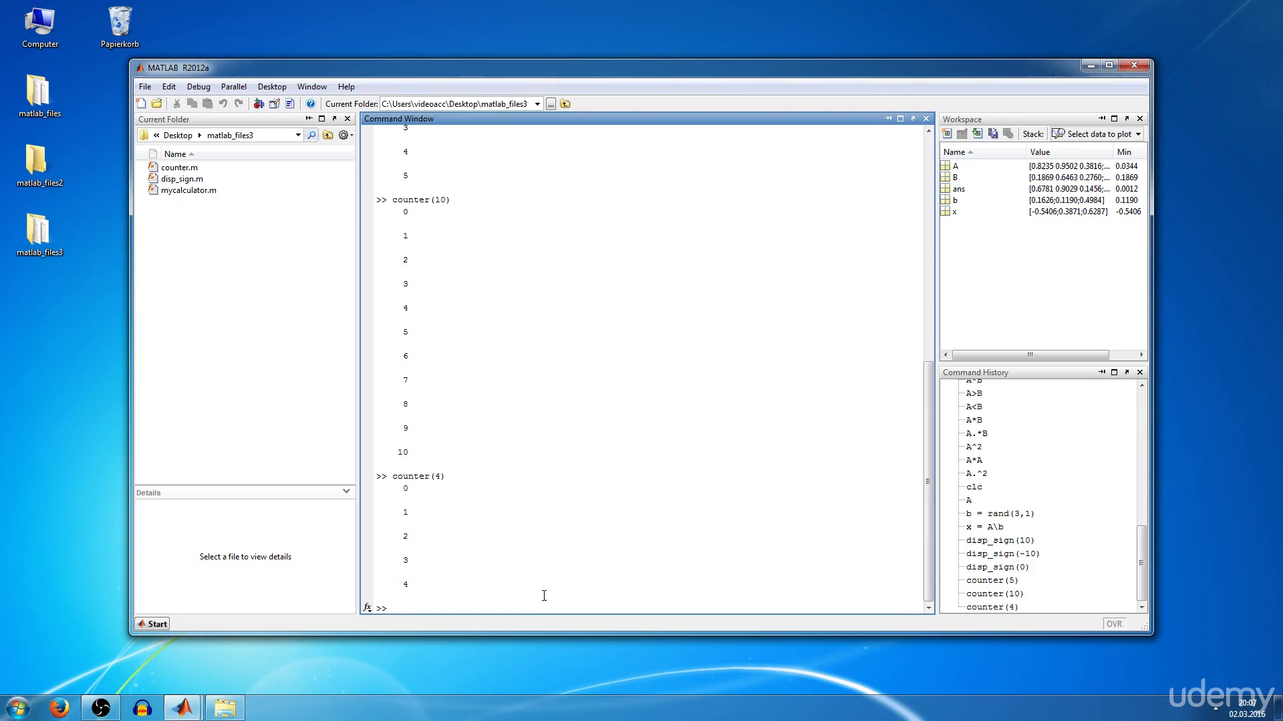
Run '[number1, number2] = mycalculator(10,3)' in the Command Window.
{"action": "left_click", "coordinate": [392, 608]}
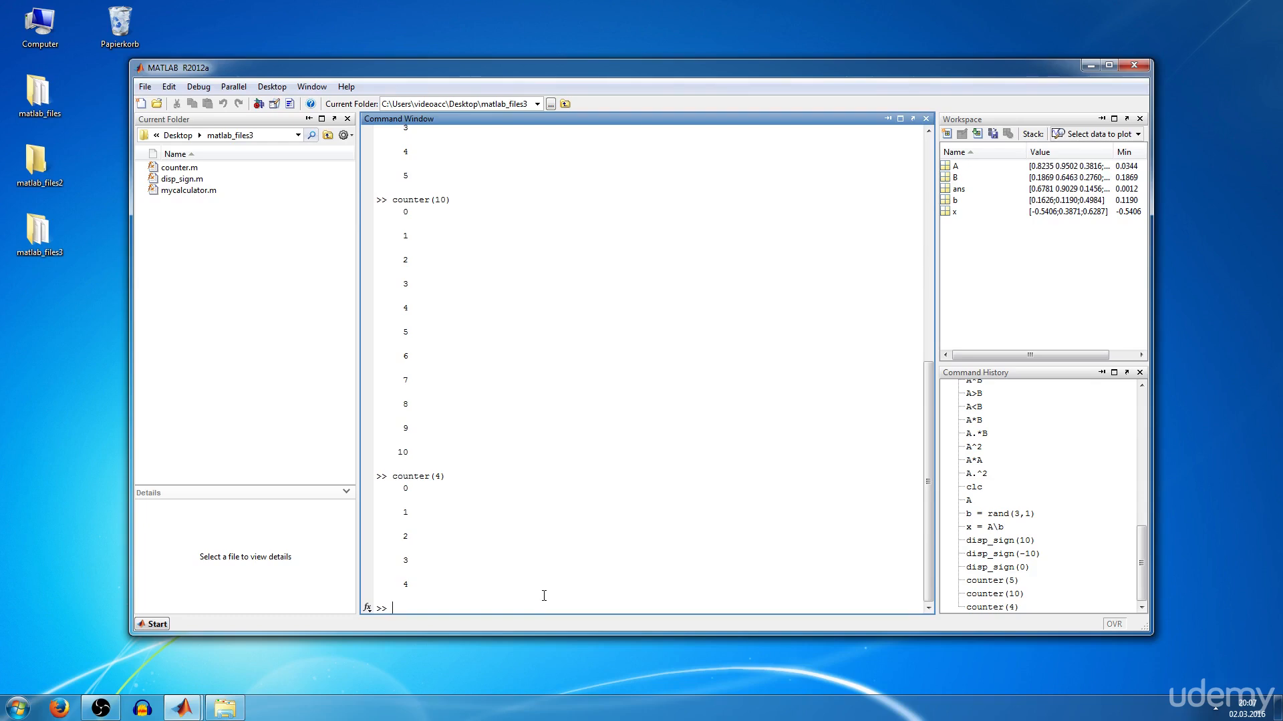
{"action": "type", "text": "["}
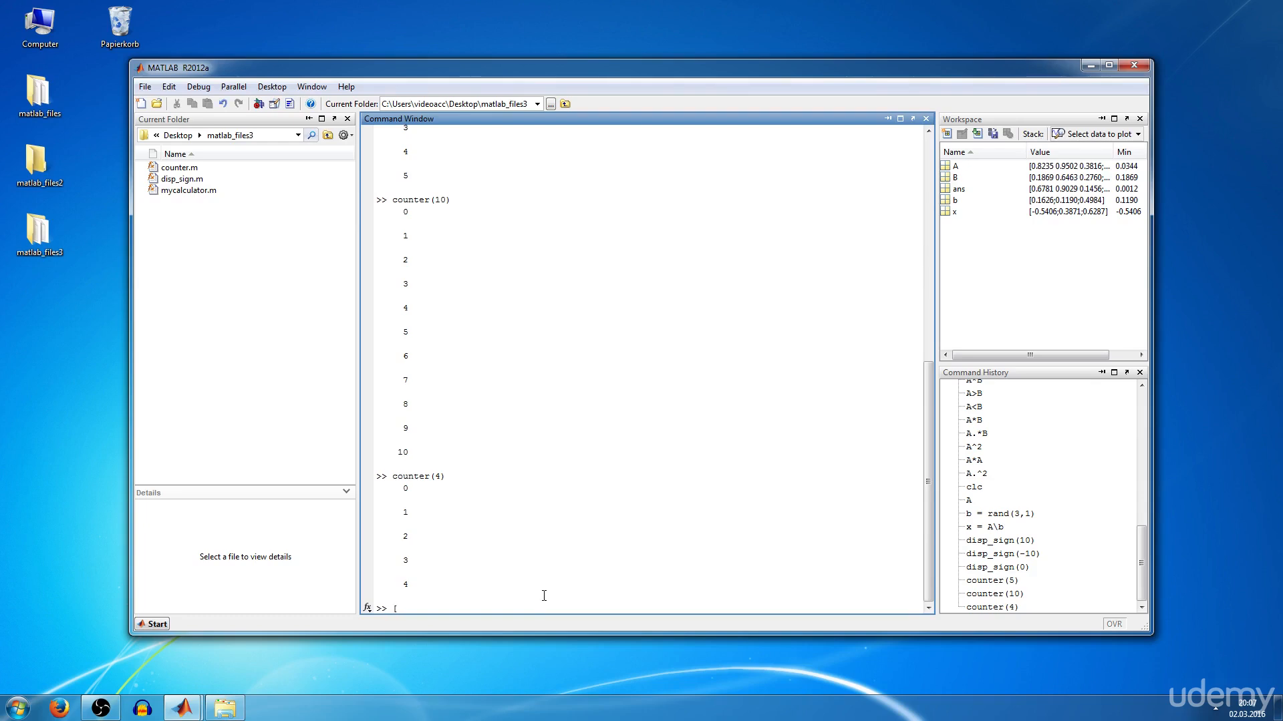
{"action": "type", "text": "nu"}
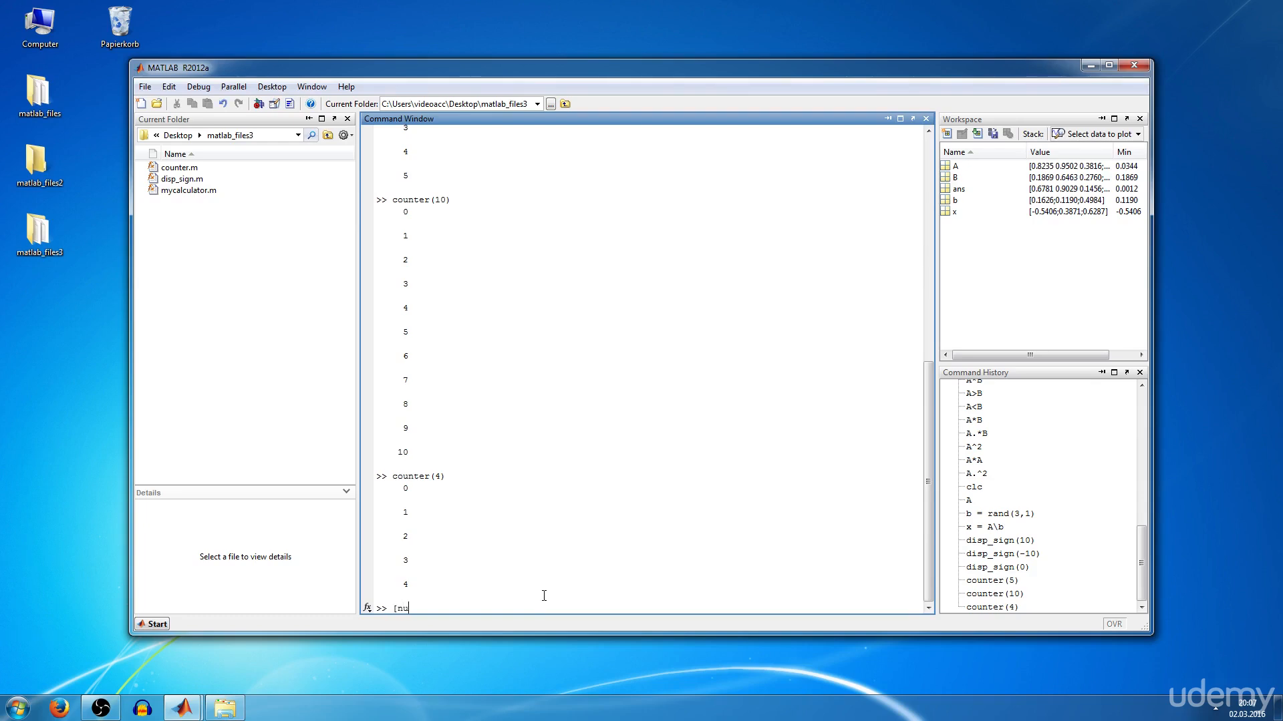
{"action": "type", "text": "mber1,"}
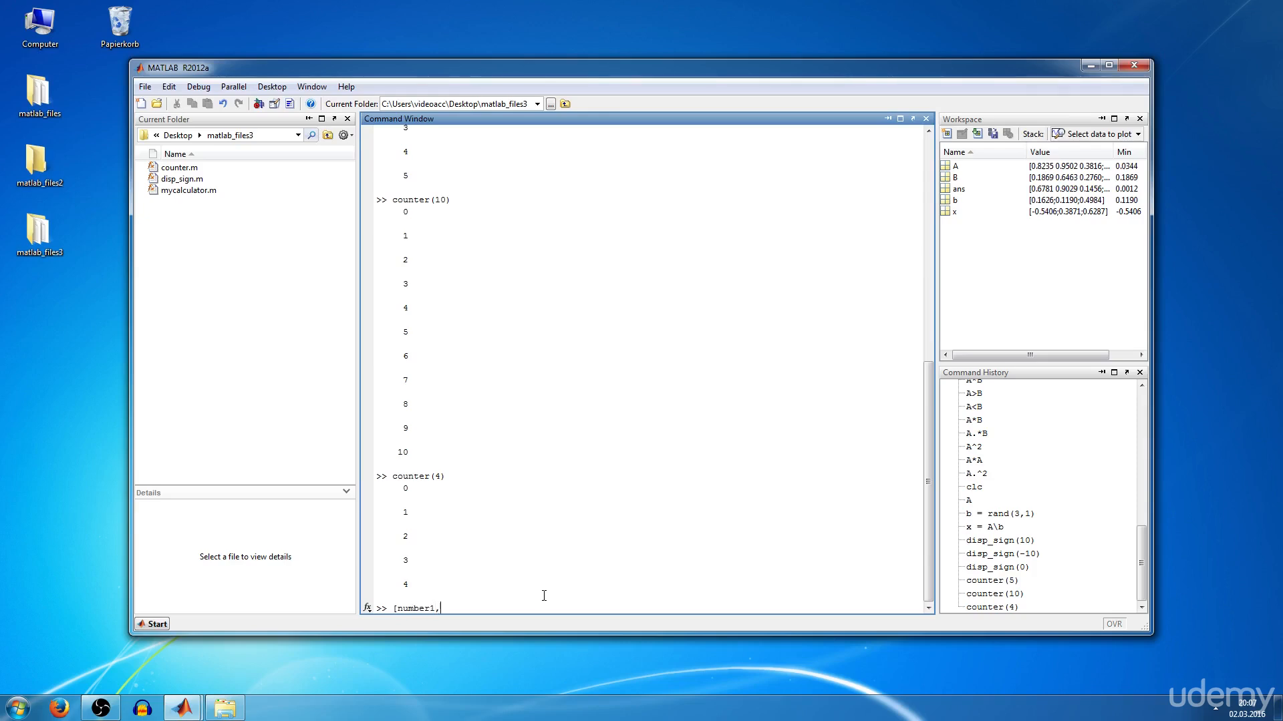
{"action": "type", "text": "number2]"}
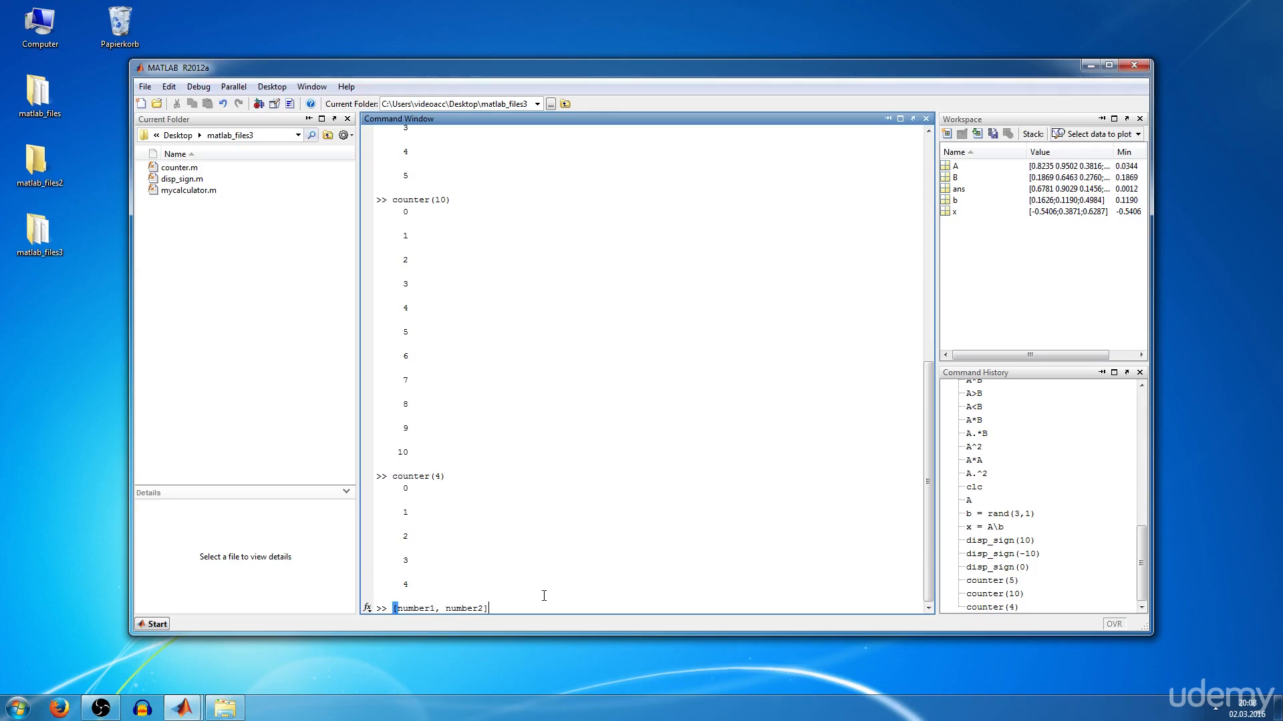
{"action": "type", "text": "= mycal"}
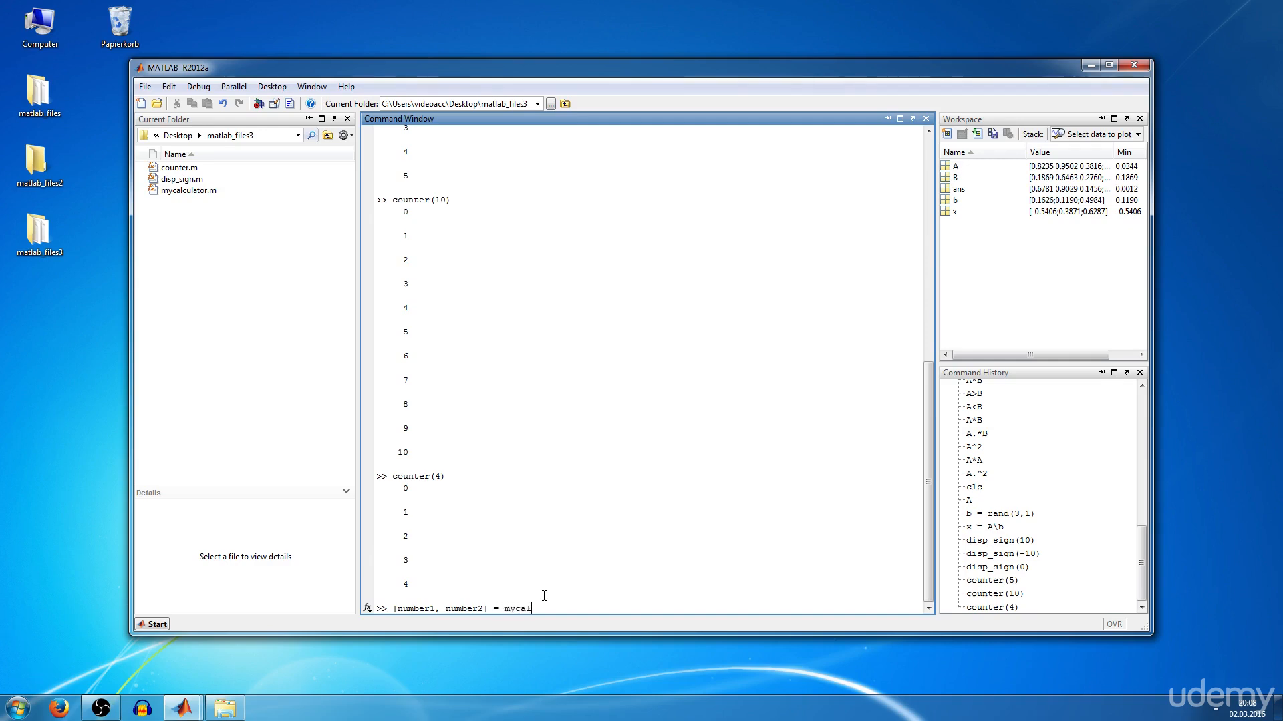
{"action": "type", "text": "culator"}
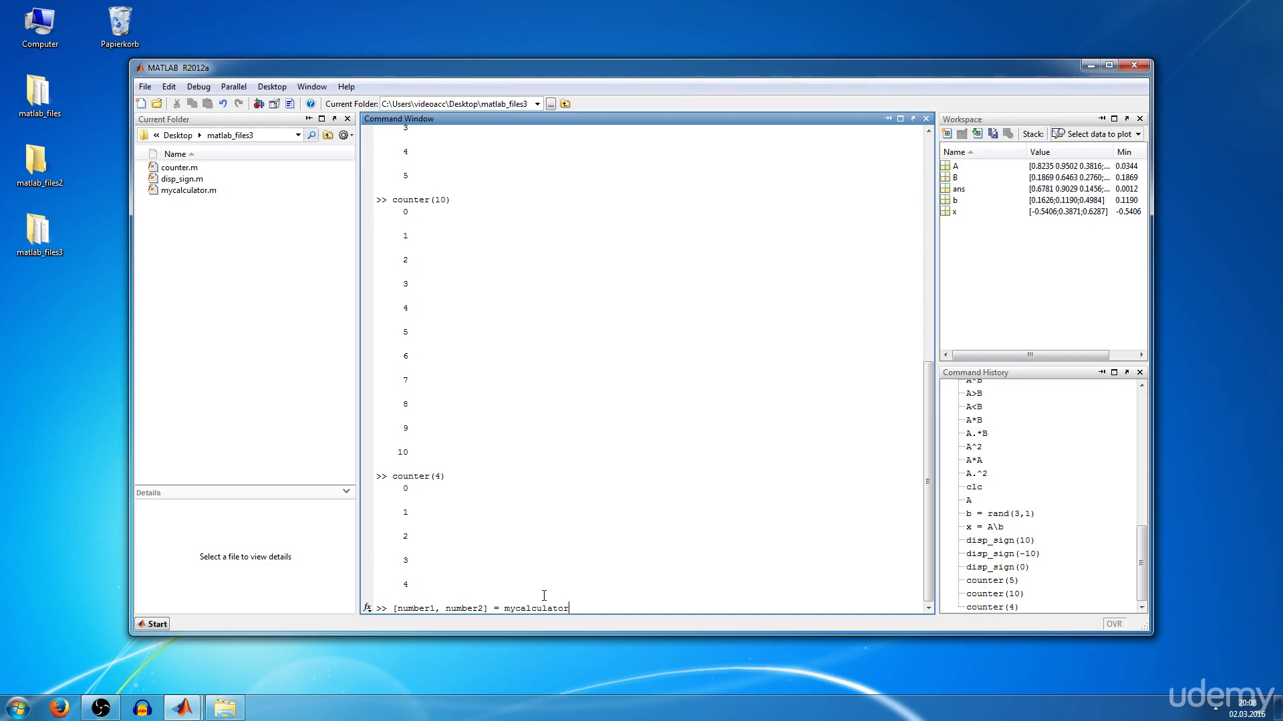
{"action": "type", "text": "(10"}
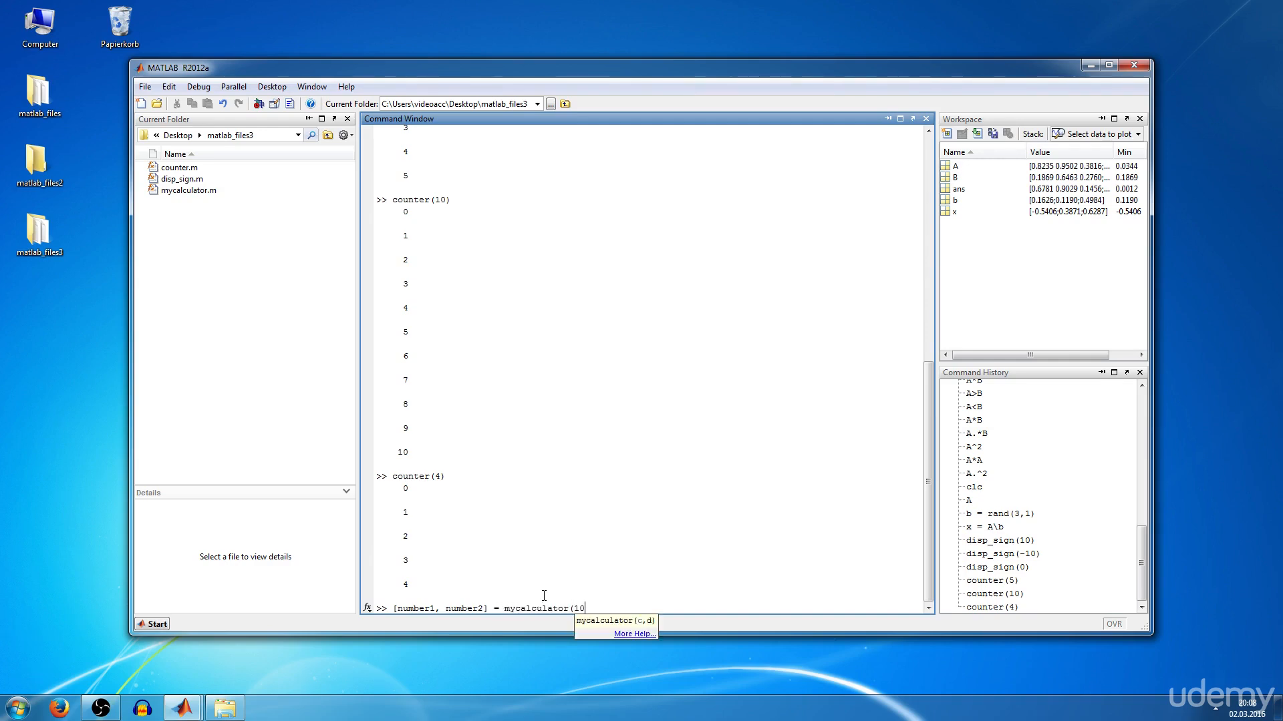
{"action": "type", "text": ","}
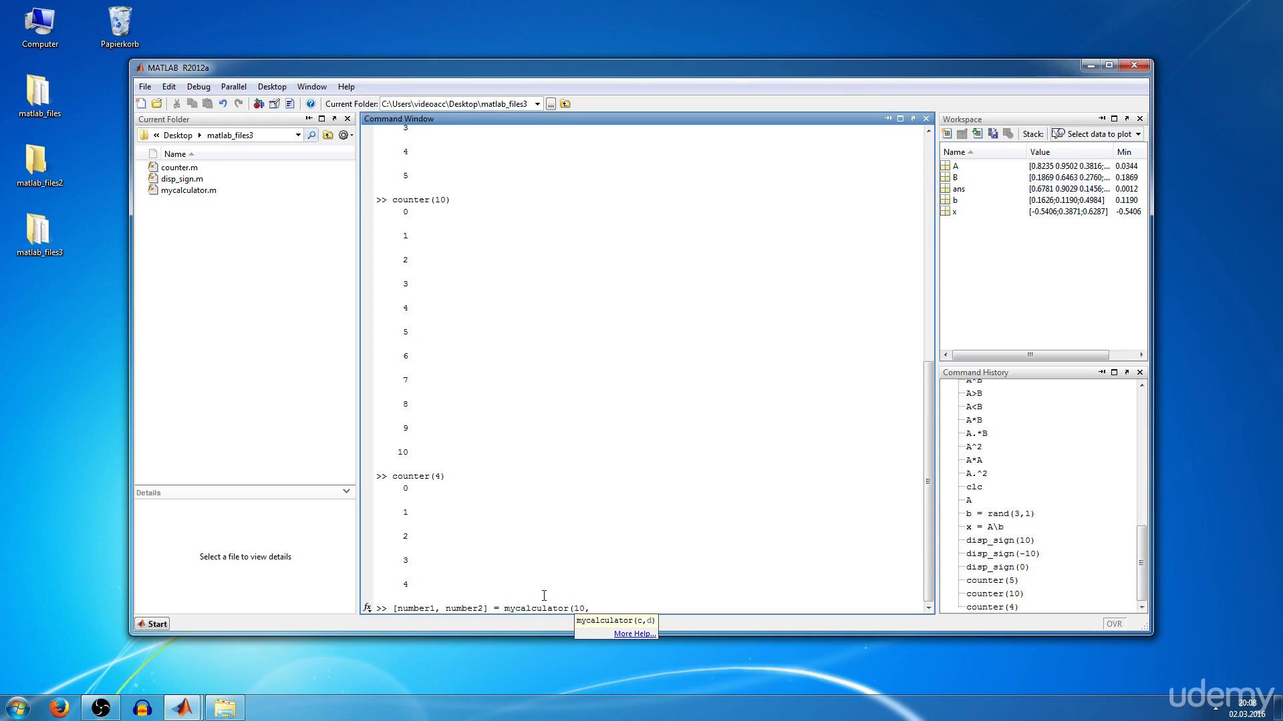
{"action": "type", "text": "3)"}
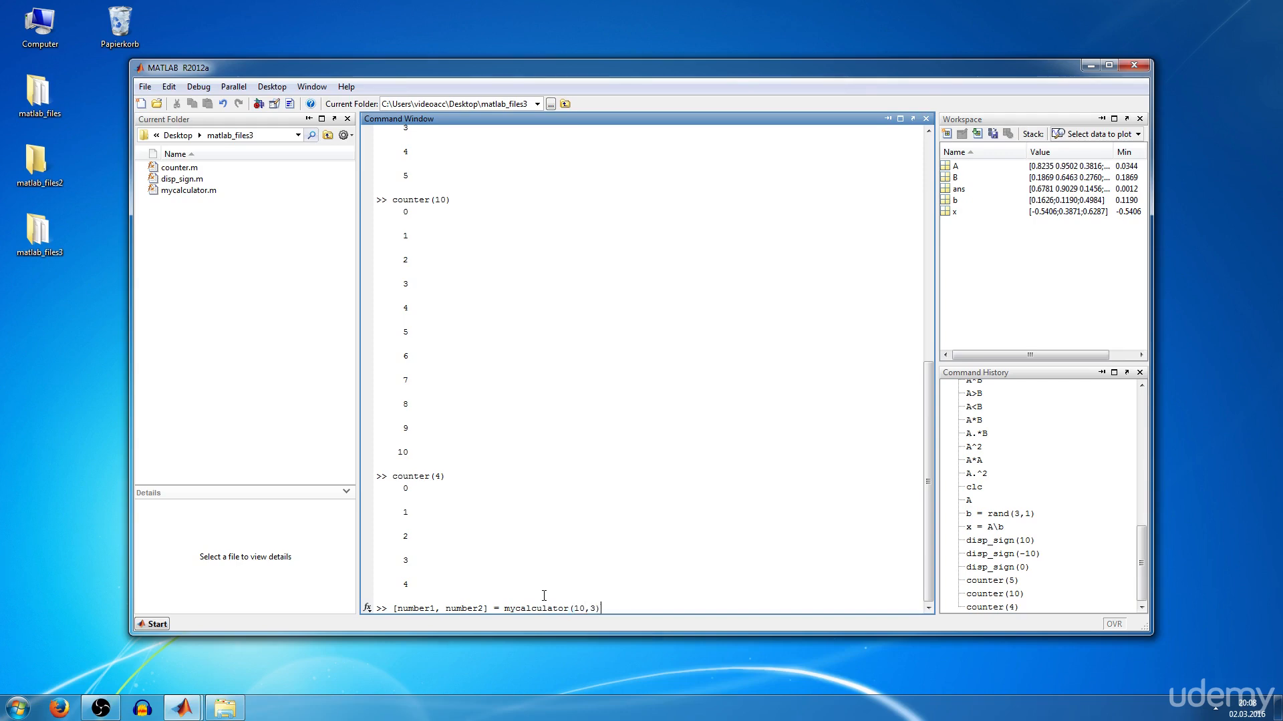
{"action": "key", "text": "Return"}
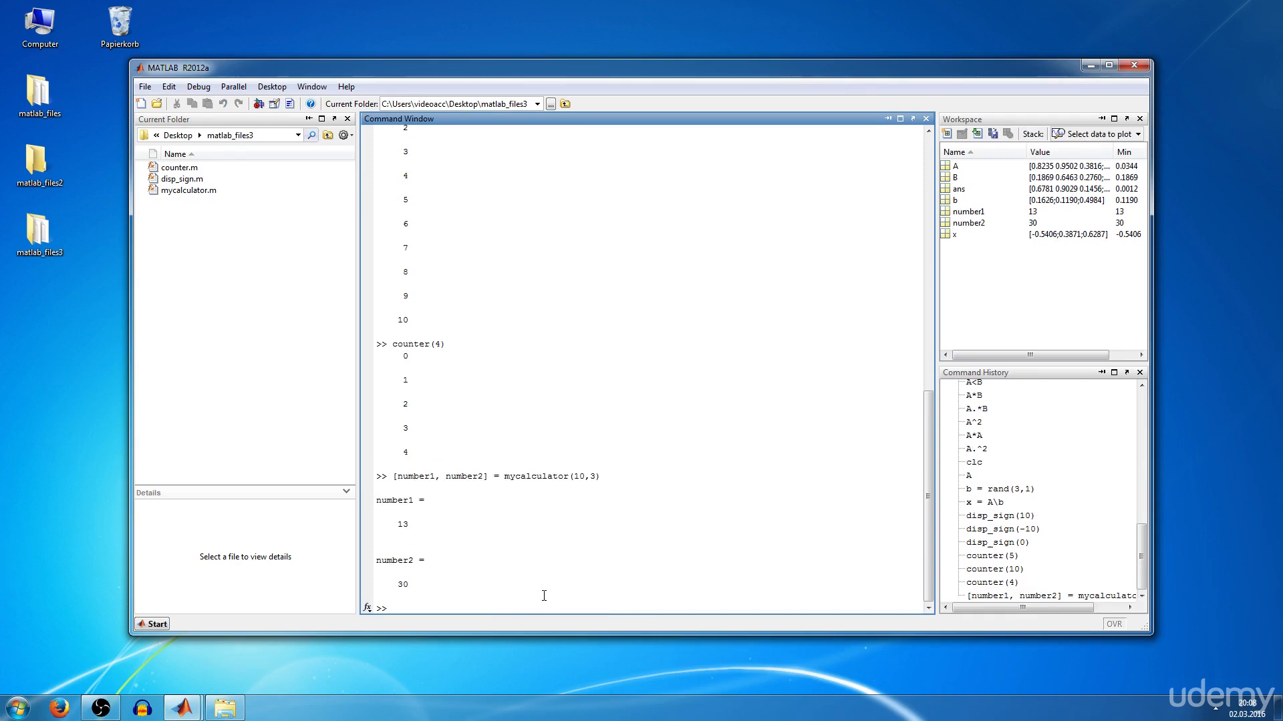